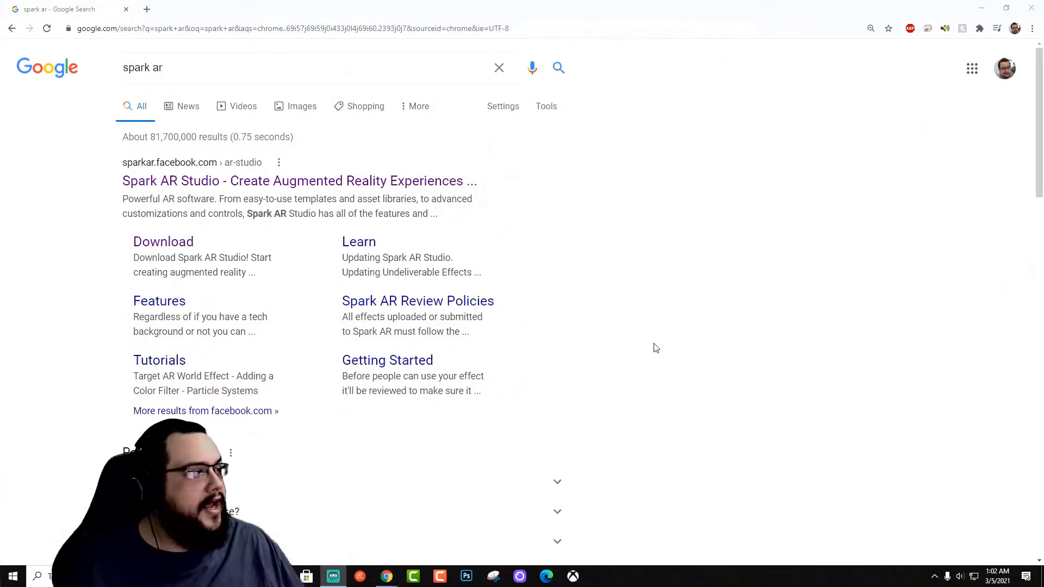
pyautogui.moveTo(161, 229)
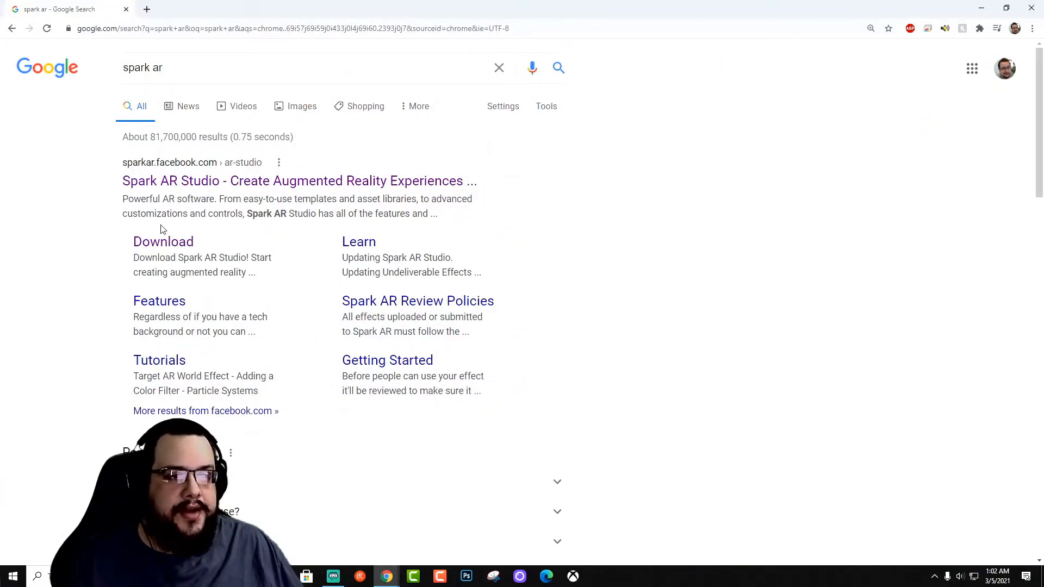
# - Open the 'Spark AR Studio - Create Augmented Reality Experiences' result and browse its homepage
pyautogui.click(300, 181)
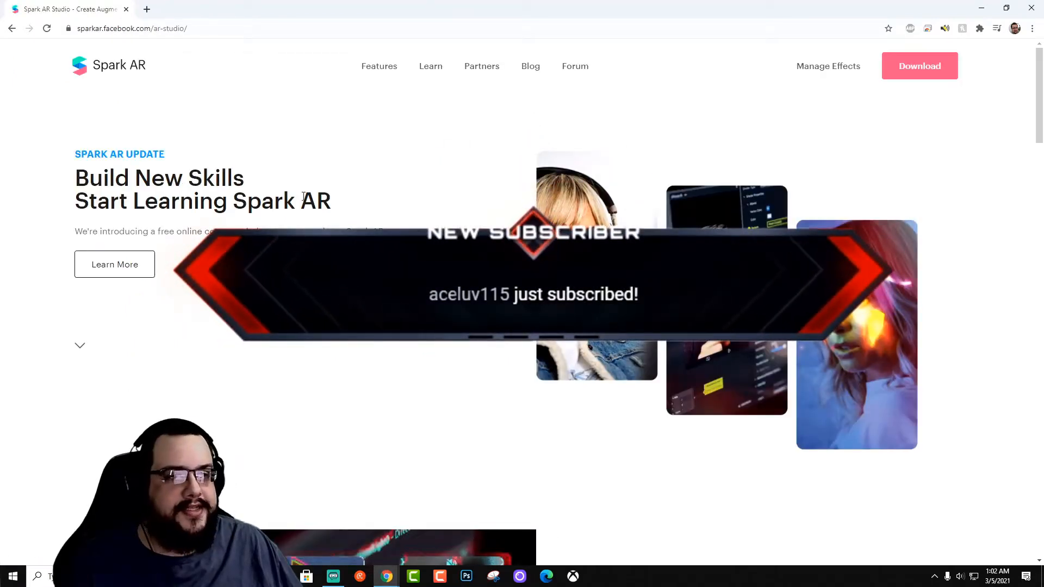
pyautogui.moveTo(199, 143)
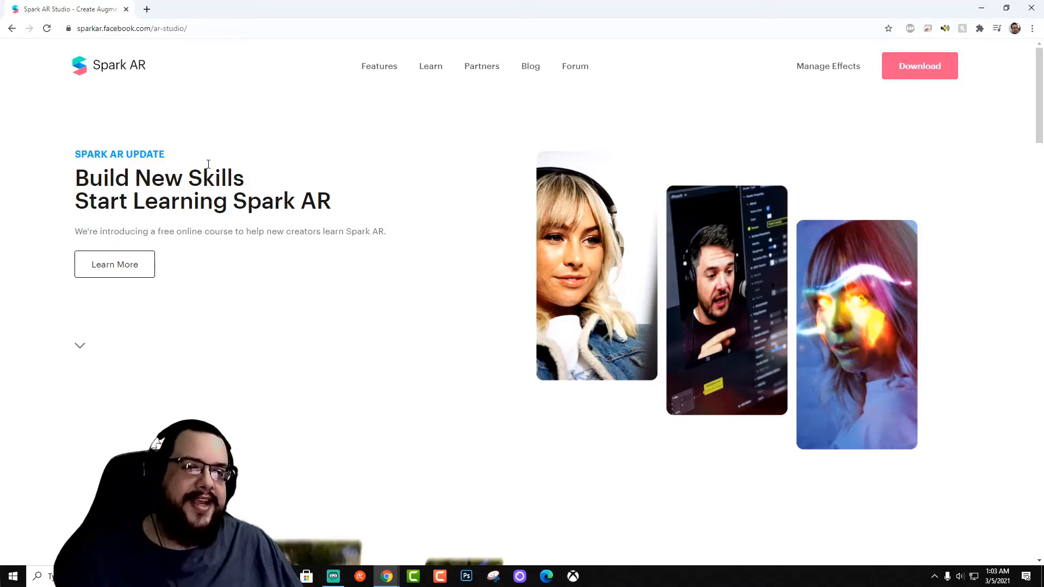
pyautogui.moveTo(141, 72)
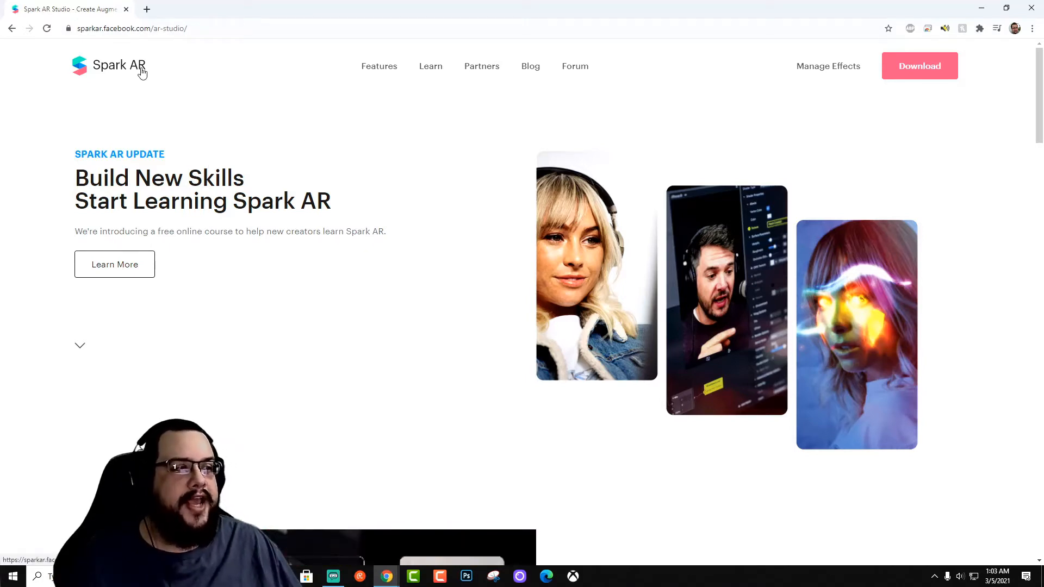
pyautogui.moveTo(489, 216)
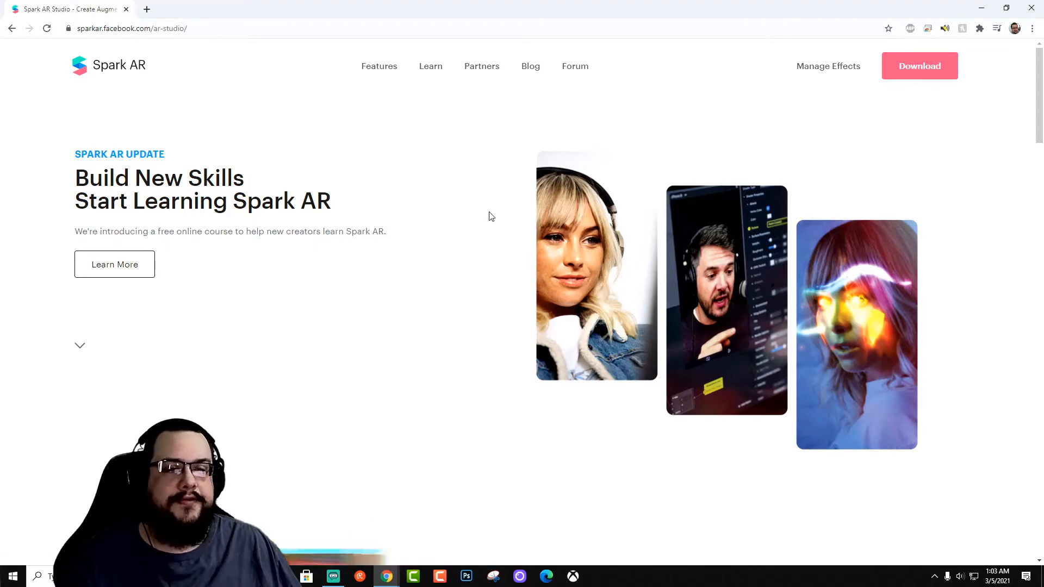
pyautogui.scroll(-3)
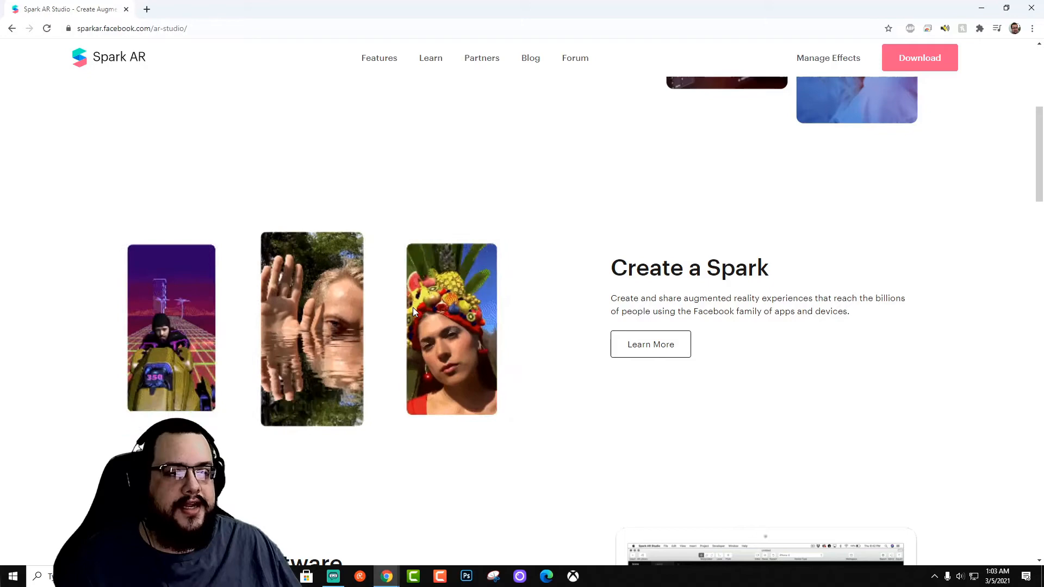
pyautogui.scroll(-3)
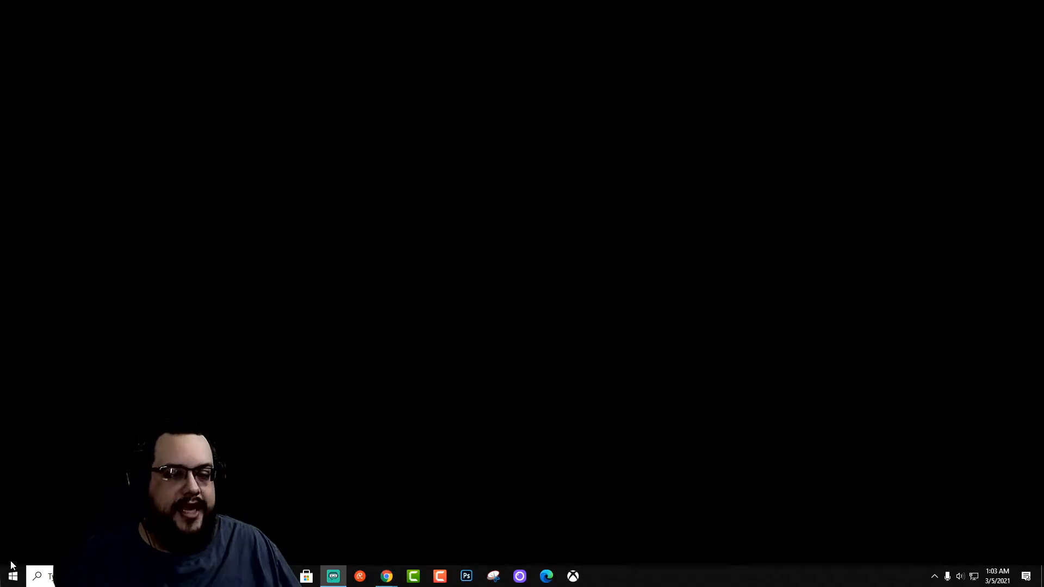
# - Search the Start menu for 'spark' and launch Spark AR Studio v108
pyautogui.click(11, 576)
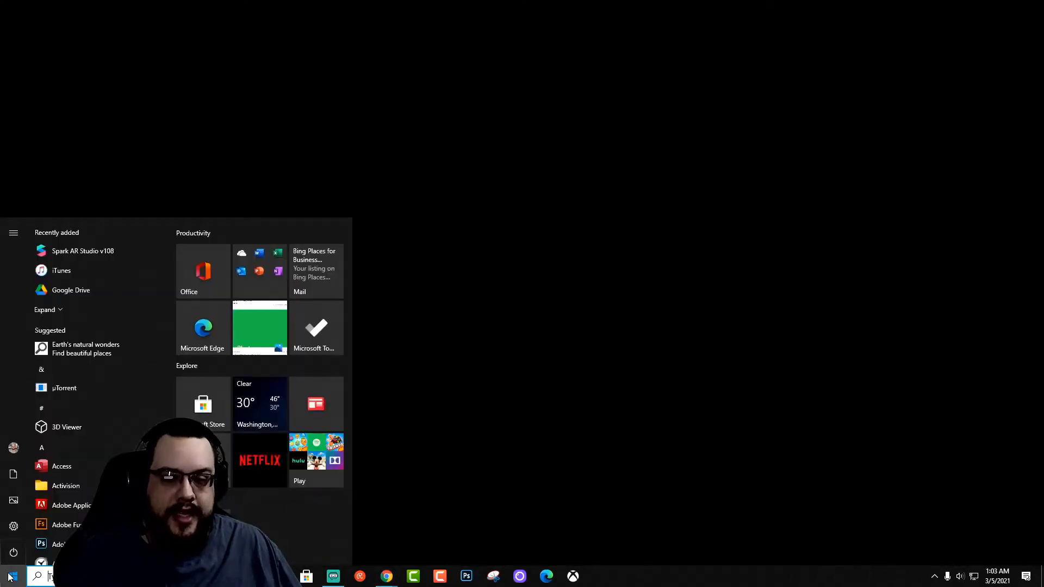
pyautogui.write('spark')
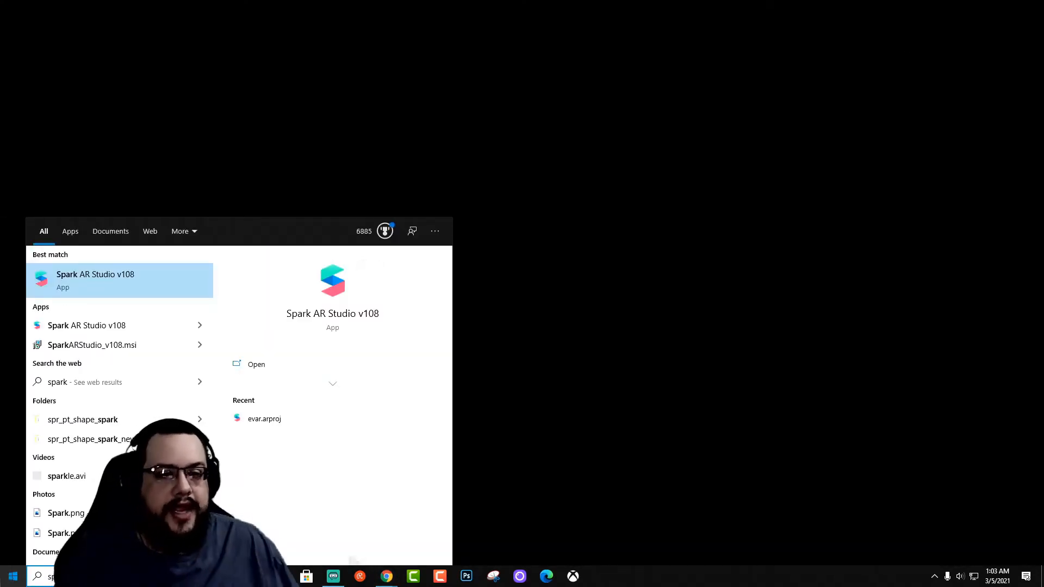
pyautogui.click(95, 280)
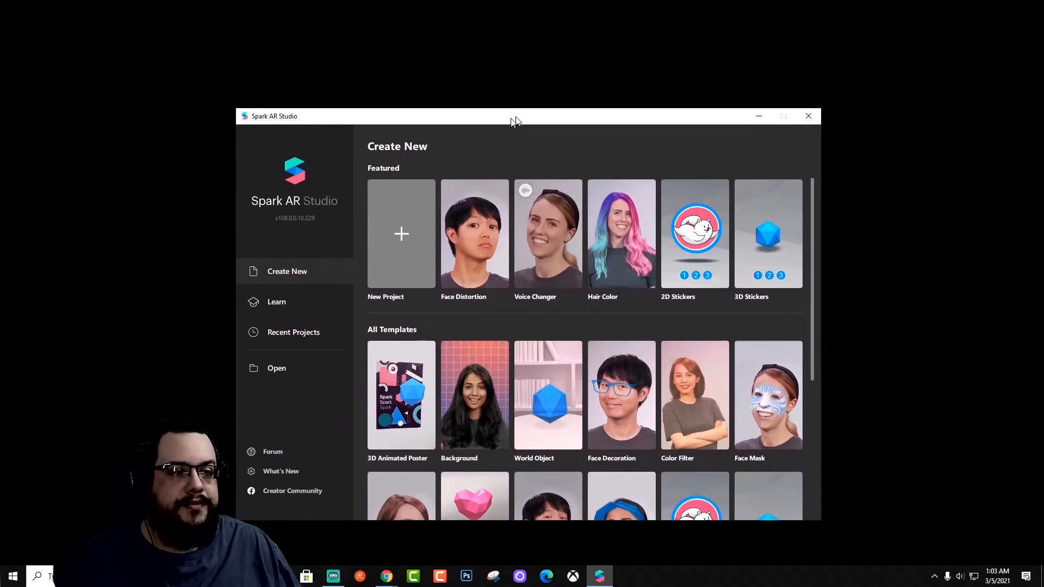
# - Scroll to All Templates and start a new project from the Face Mask template
pyautogui.moveTo(516, 115); pyautogui.dragTo(462, 93)
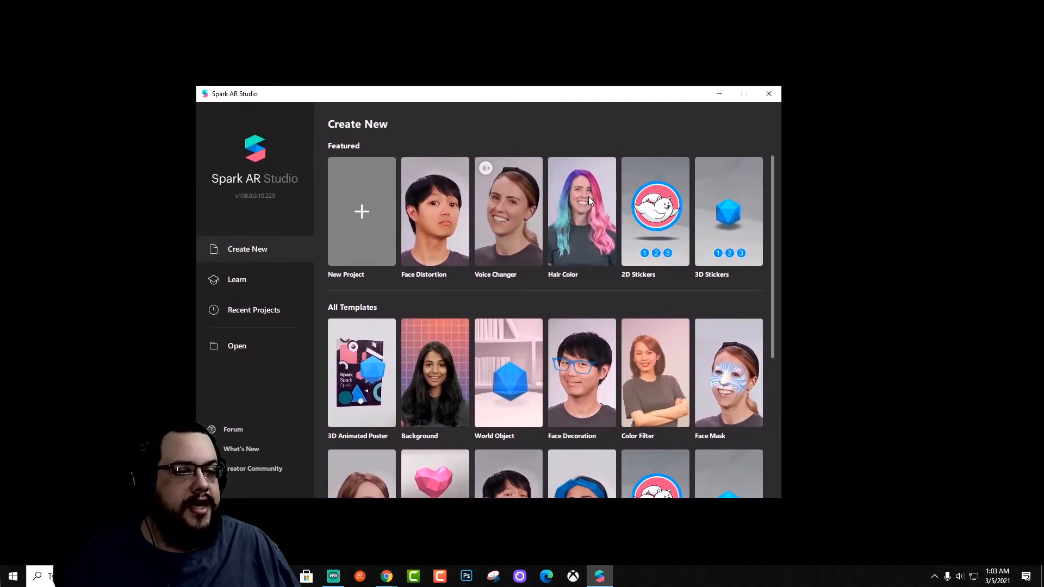
pyautogui.scroll(-3)
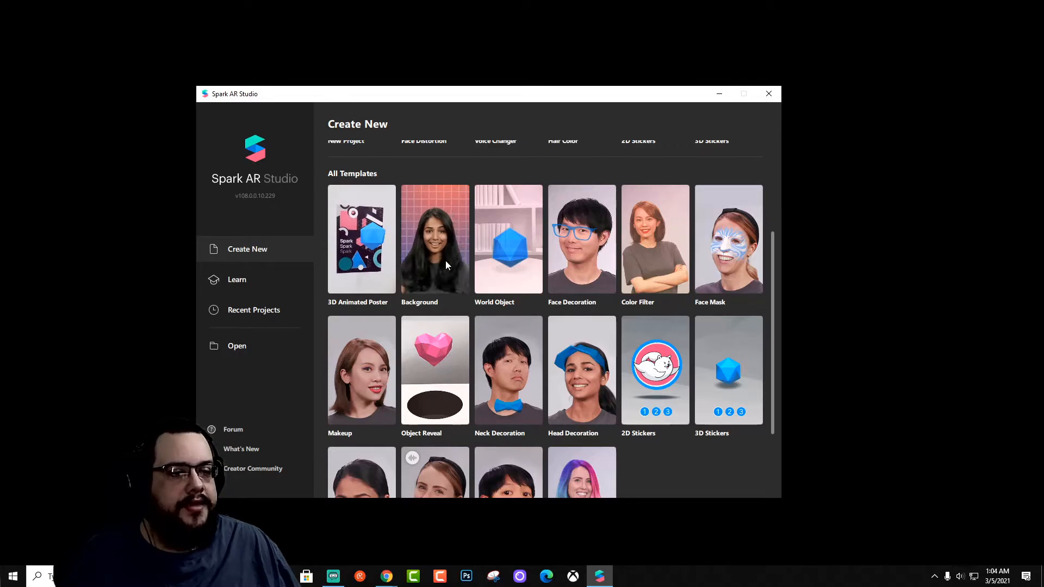
pyautogui.moveTo(529, 258)
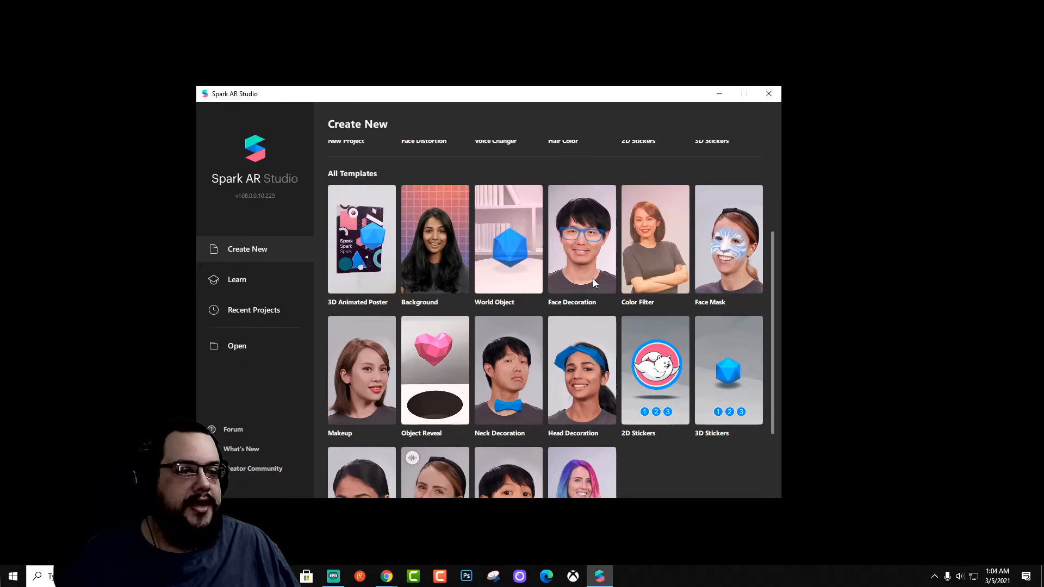
pyautogui.moveTo(610, 403)
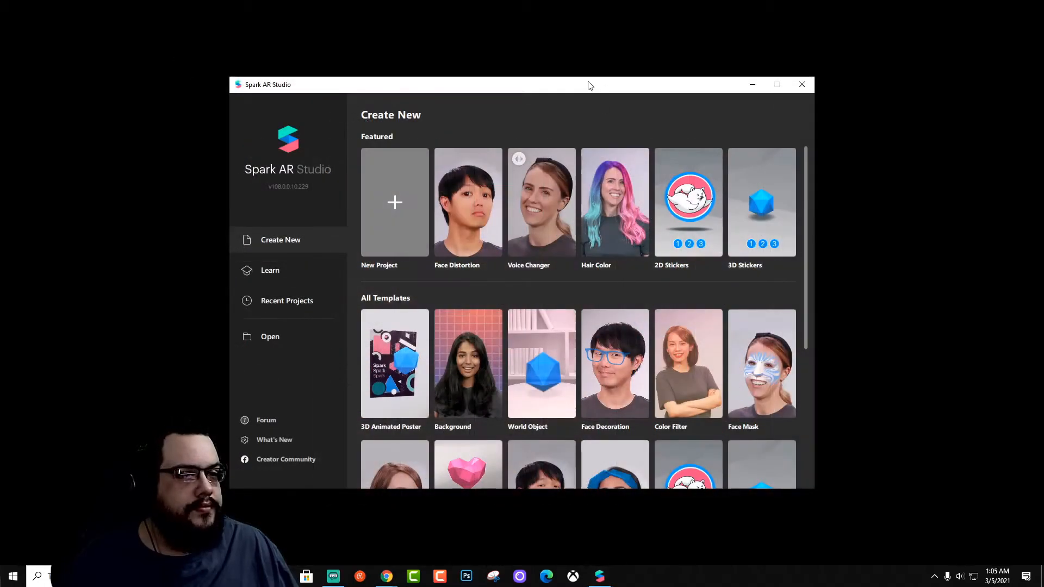
pyautogui.moveTo(751, 293)
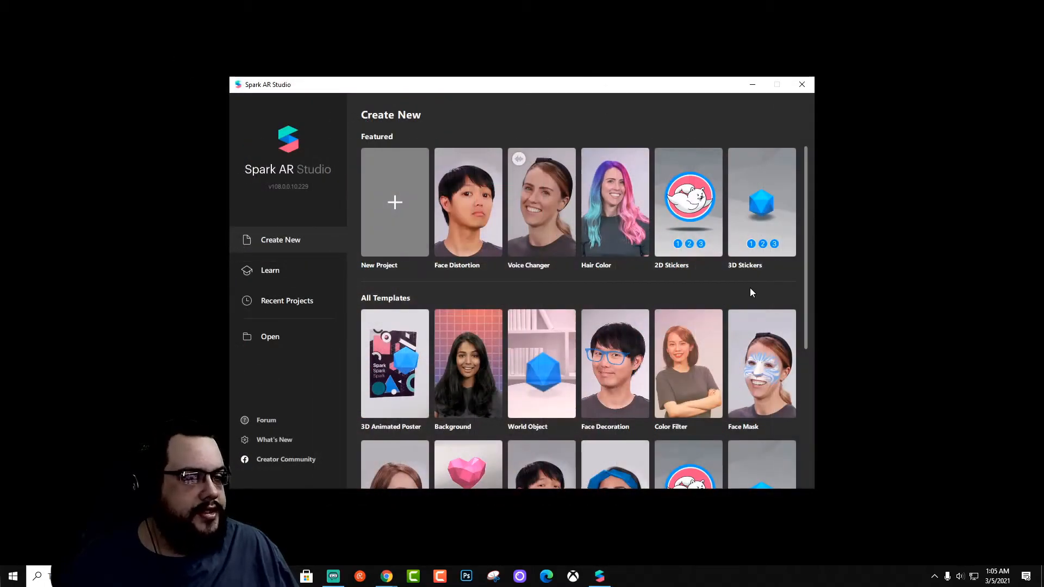
pyautogui.scroll(-3)
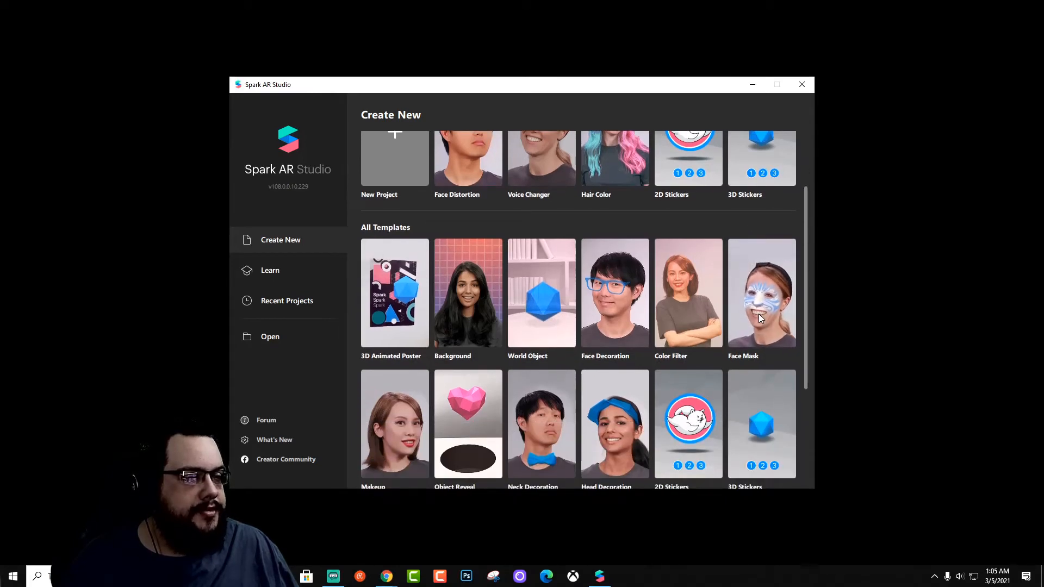
pyautogui.click(761, 291)
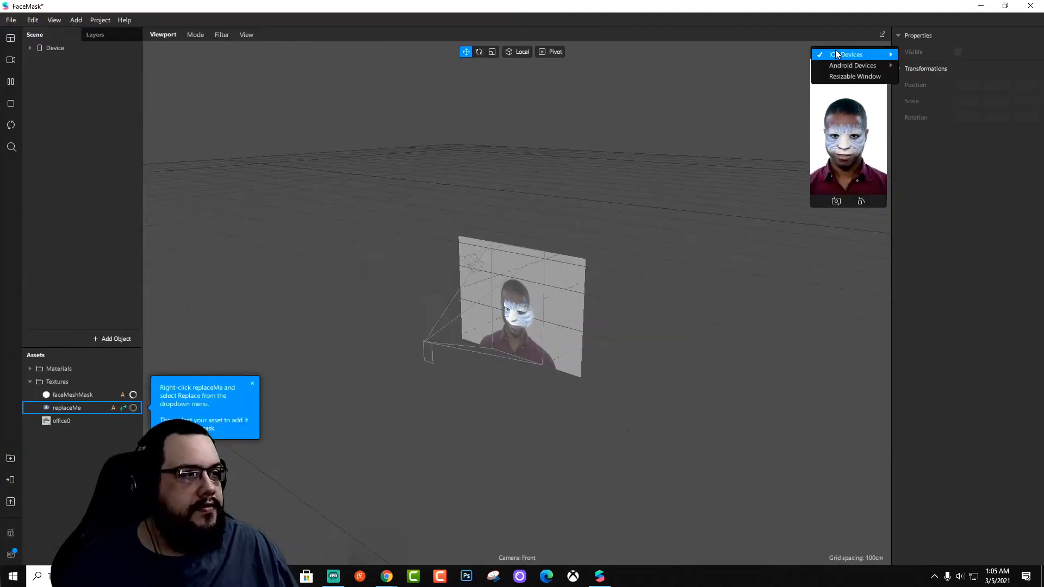
pyautogui.moveTo(847, 54)
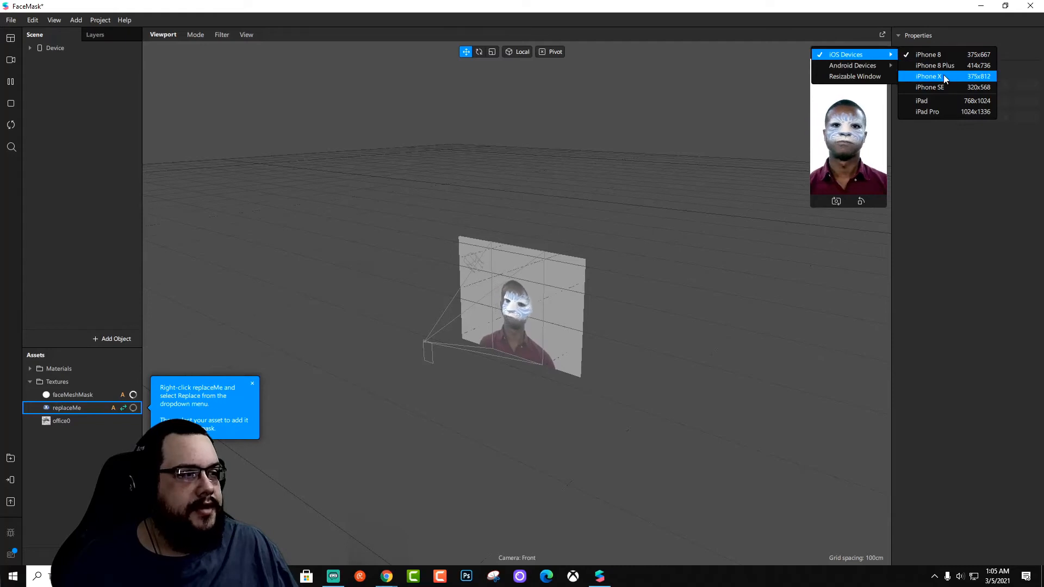
# - Set the simulator to iPhone X and inspect the faceMeshMask texture in the Scene panel
pyautogui.click(928, 76)
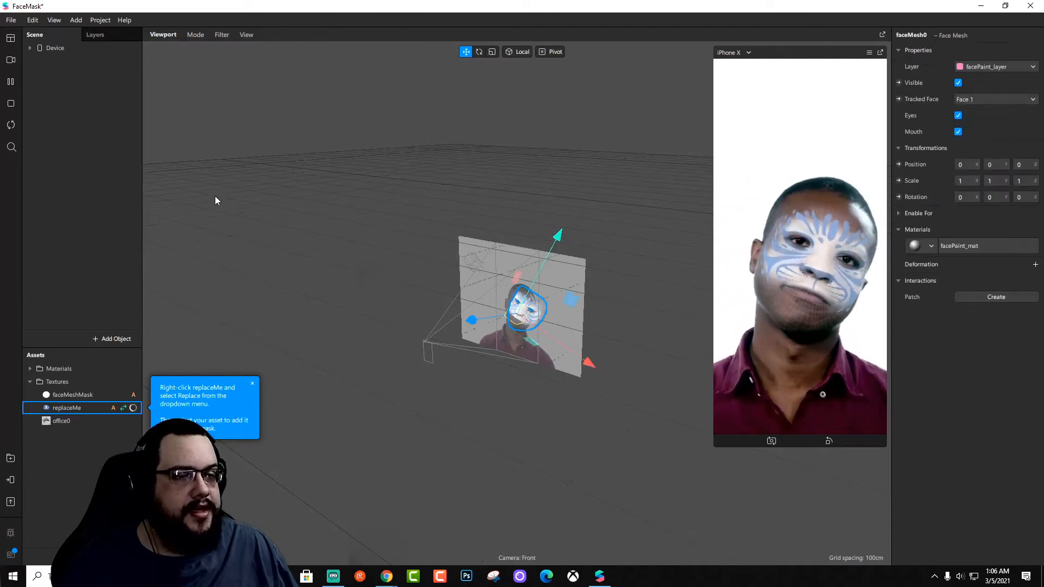
pyautogui.click(68, 73)
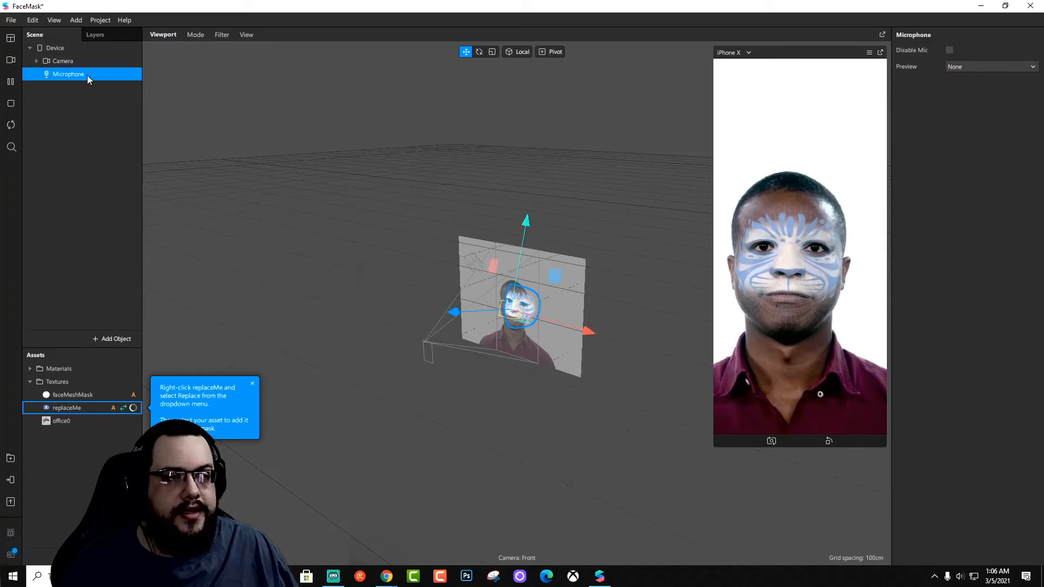
pyautogui.click(72, 395)
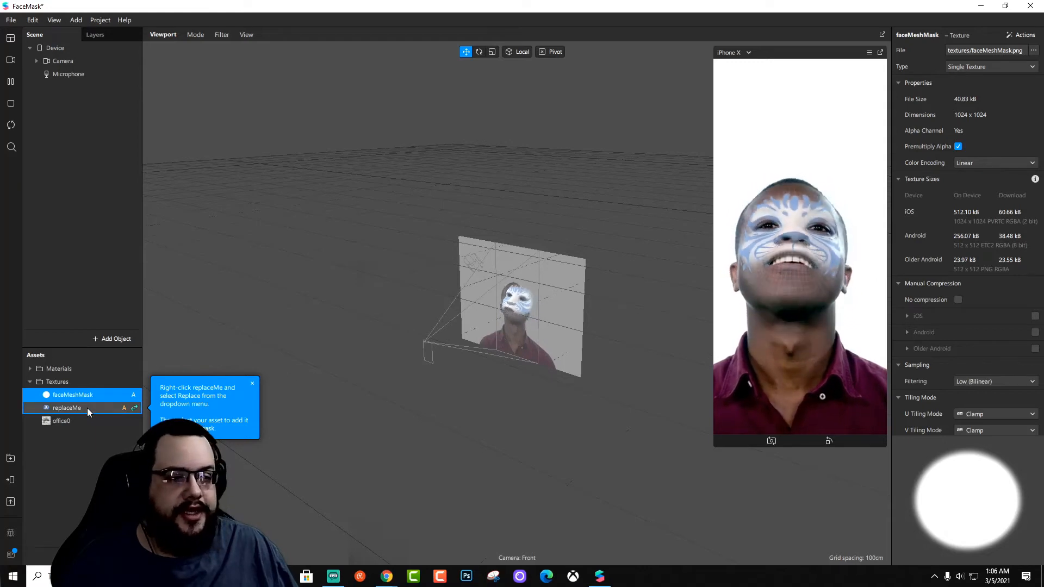
# - Import the fire image into the Assets textures and select the replaceMe texture
pyautogui.click(66, 408)
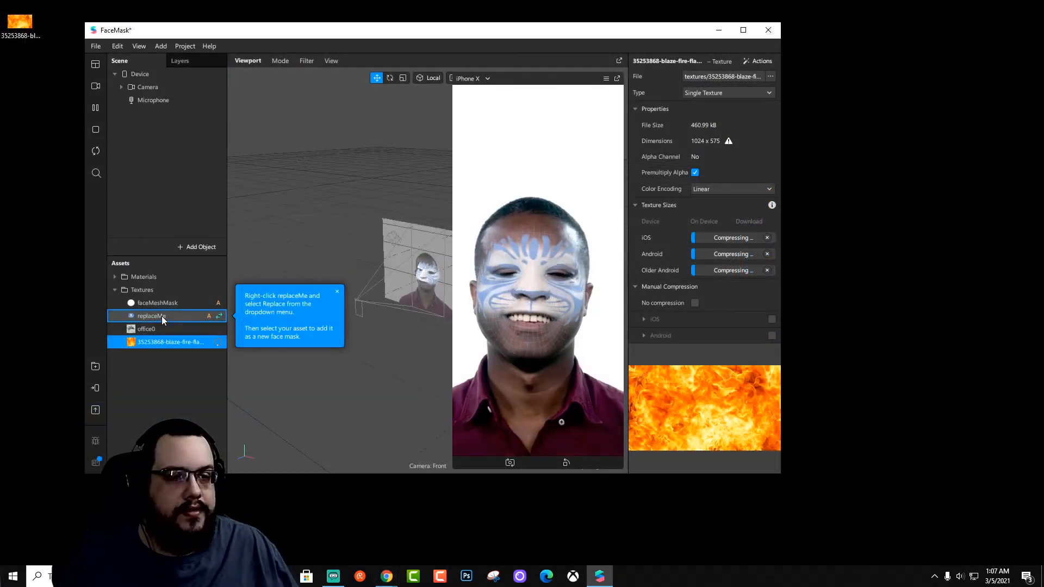
pyautogui.click(151, 316)
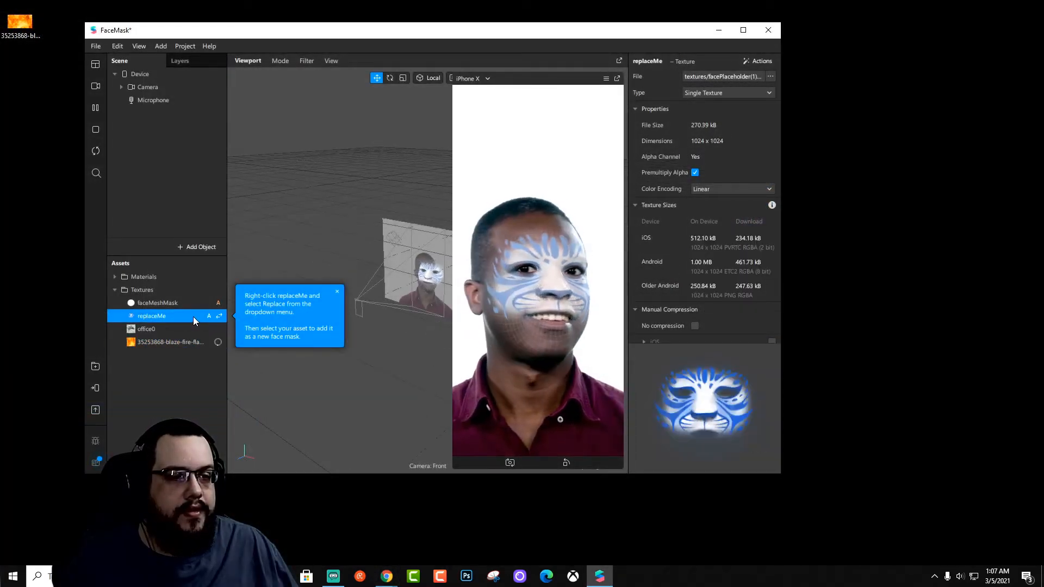
# - Replace the replaceMe texture with the fire image file
pyautogui.rightClick(151, 315)
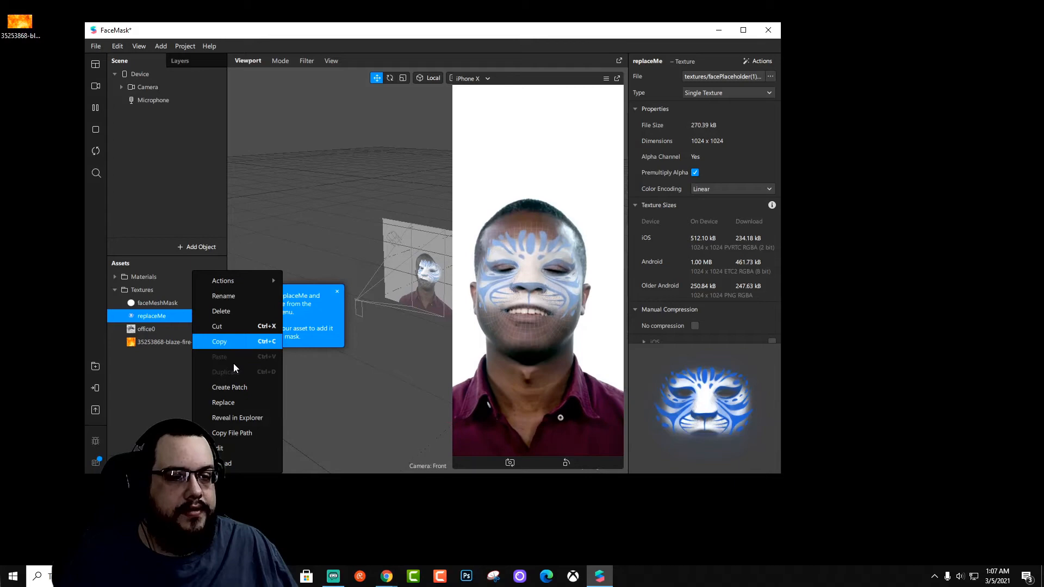
pyautogui.click(223, 403)
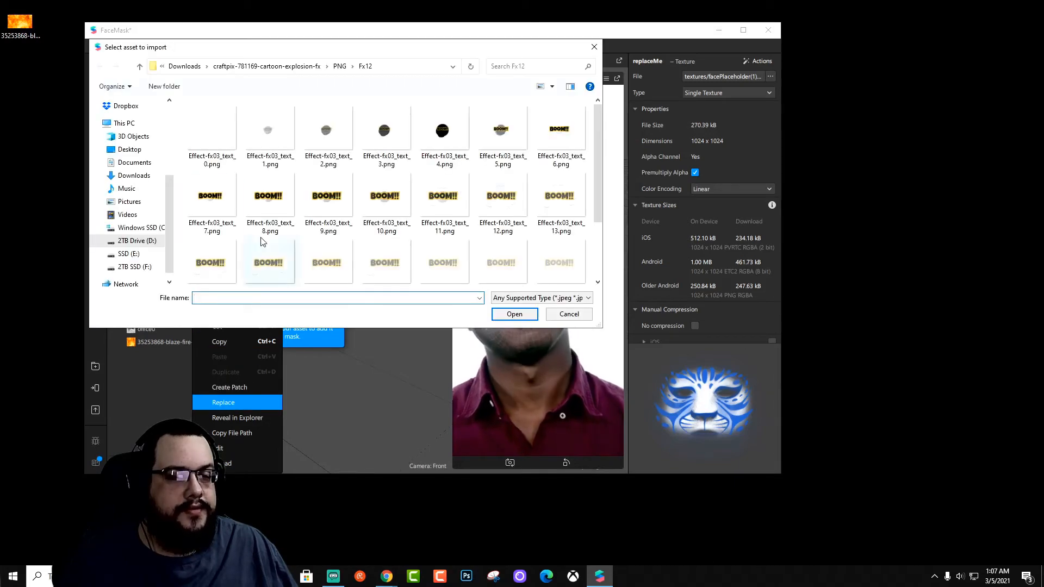
pyautogui.click(129, 149)
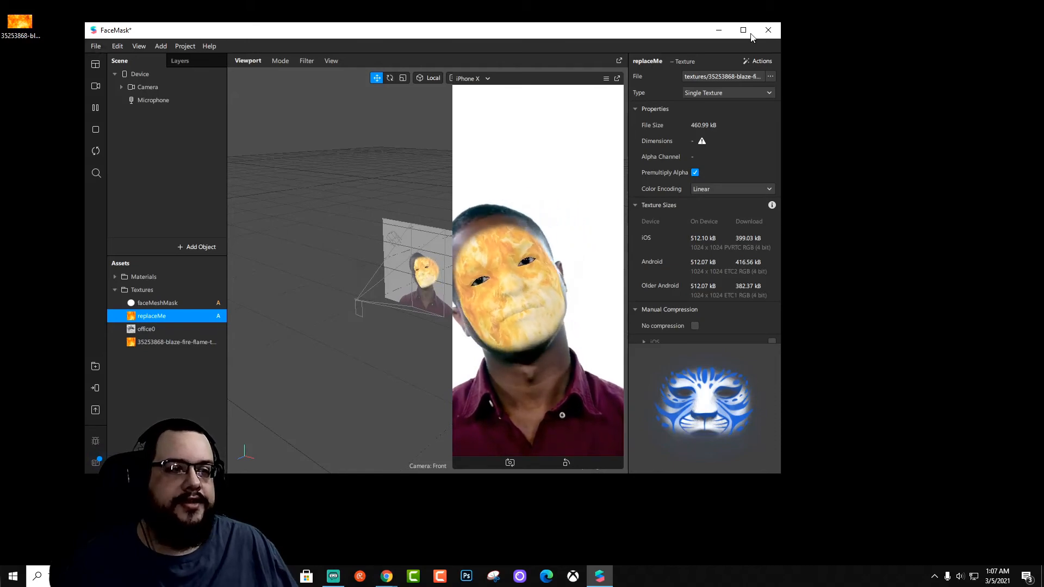
# - Close the FaceMask project, discard the unsaved changes, and scroll the template list
pyautogui.click(768, 30)
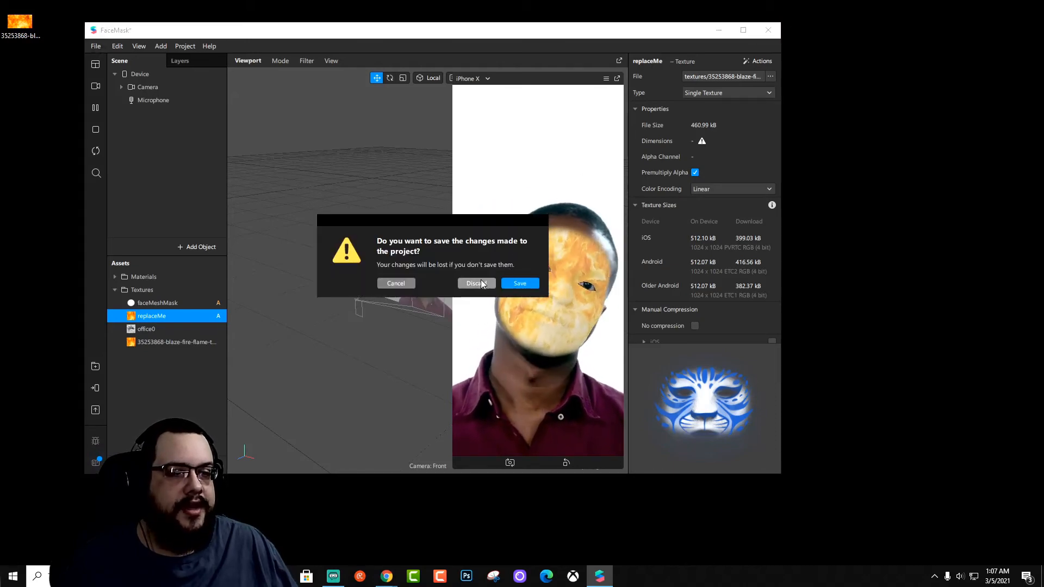
pyautogui.click(475, 283)
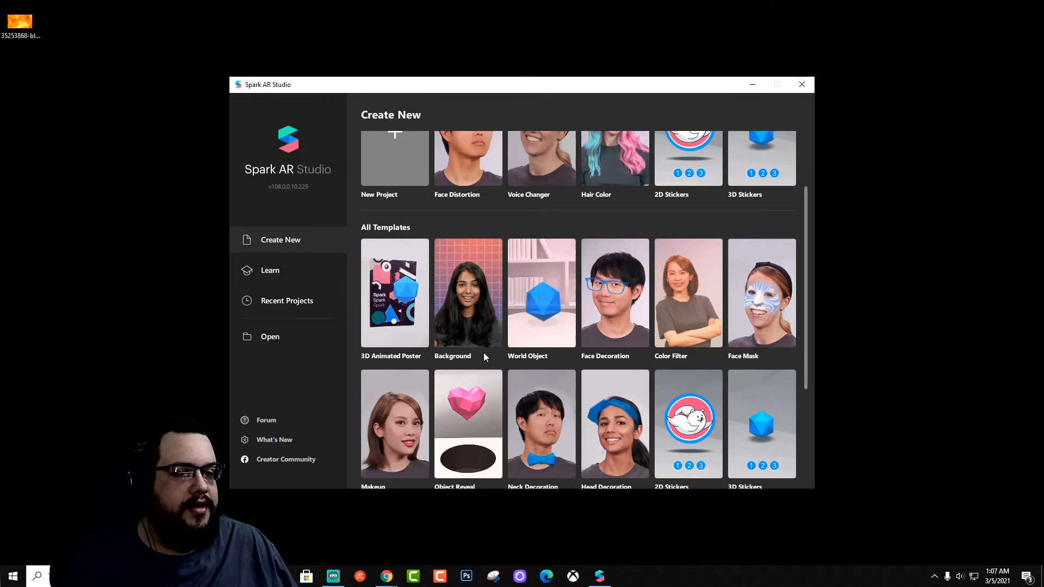
pyautogui.scroll(-3)
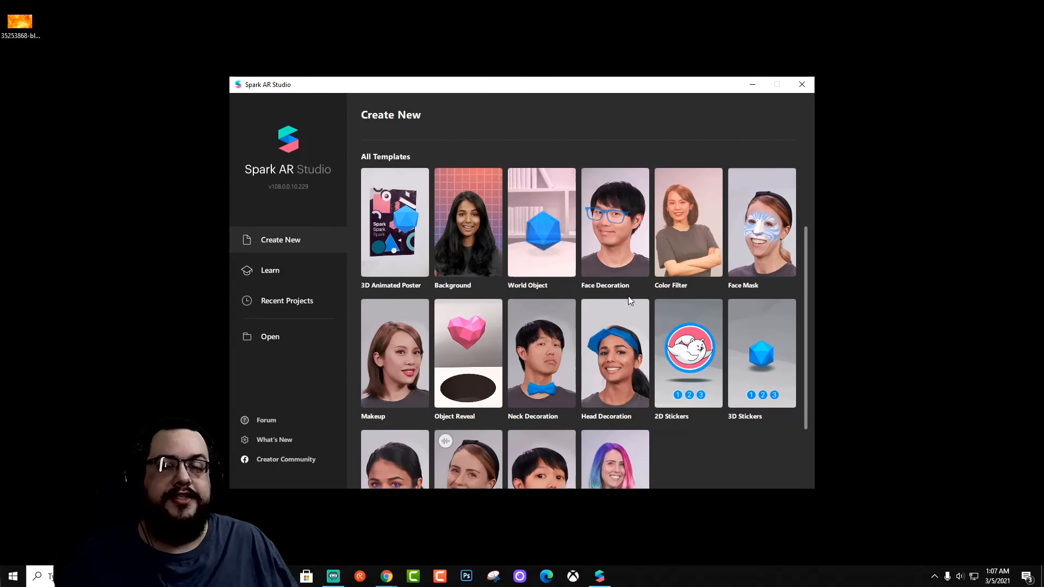
pyautogui.moveTo(629, 298)
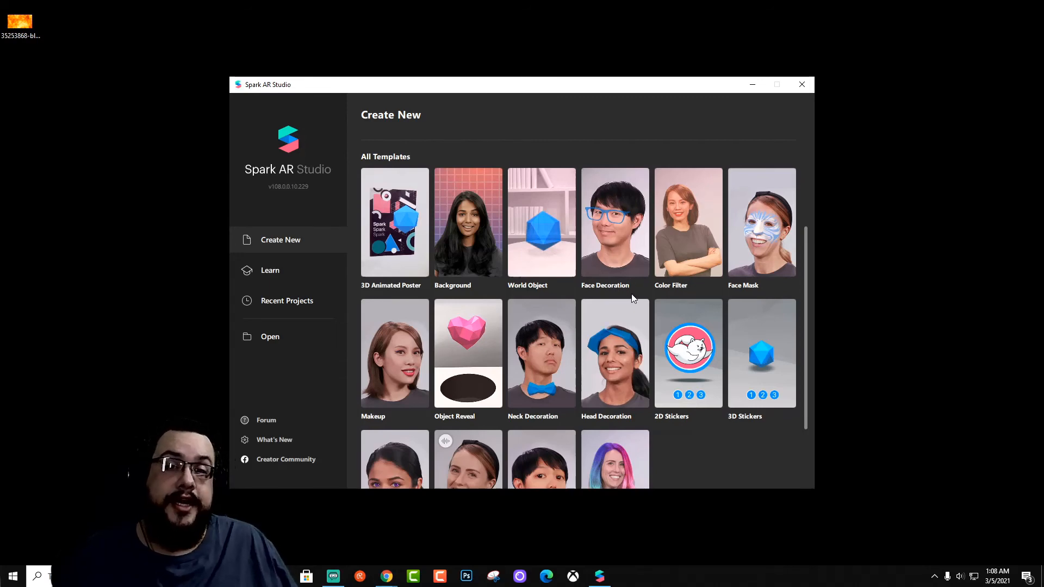